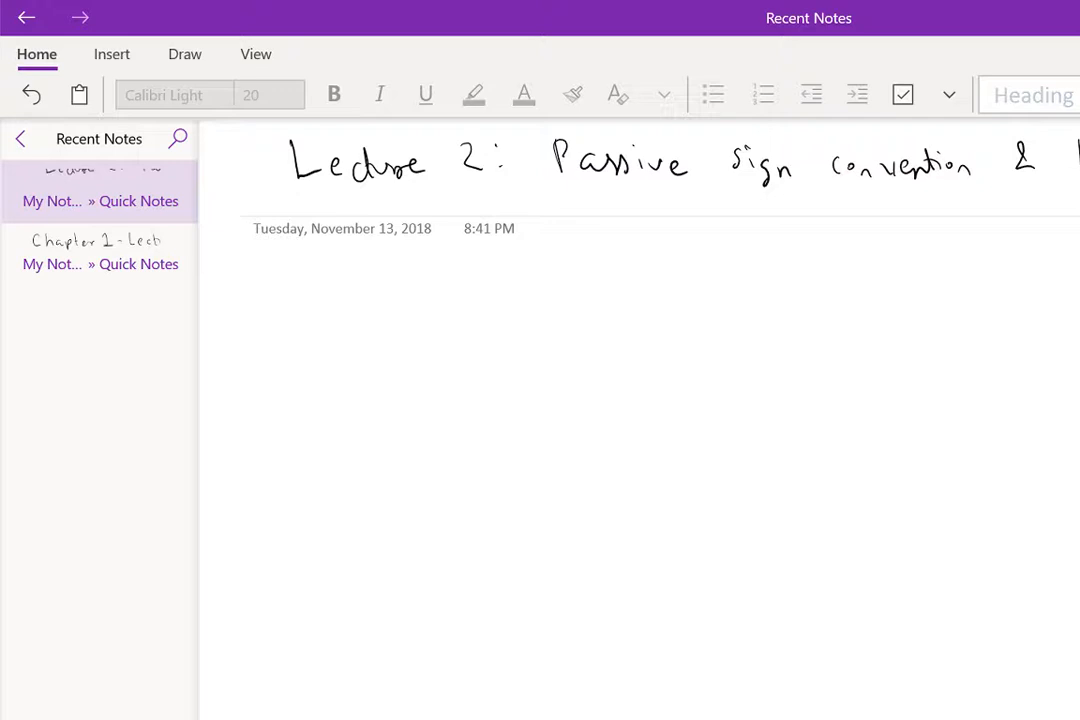
- Underline the 'Lecture 2' title and handwrite '* Post' below the date
{"action": "left_click_drag", "start_coordinate": [310, 202], "coordinate": [990, 200]}
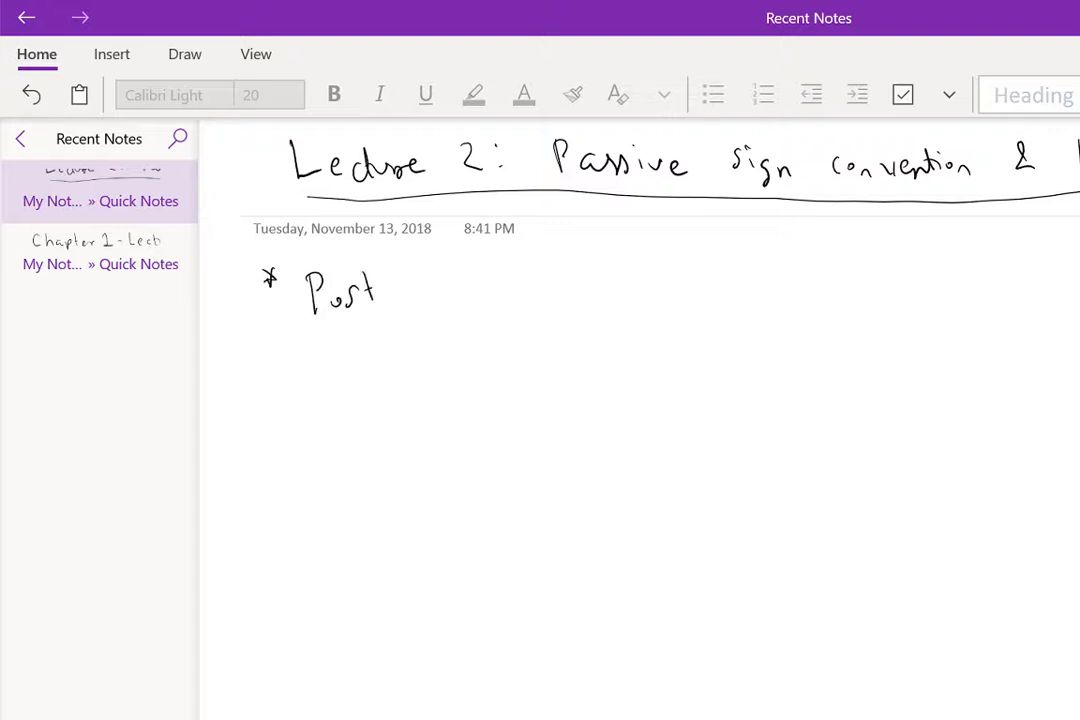
{"action": "left_click_drag", "start_coordinate": [430, 300], "coordinate": [490, 290]}
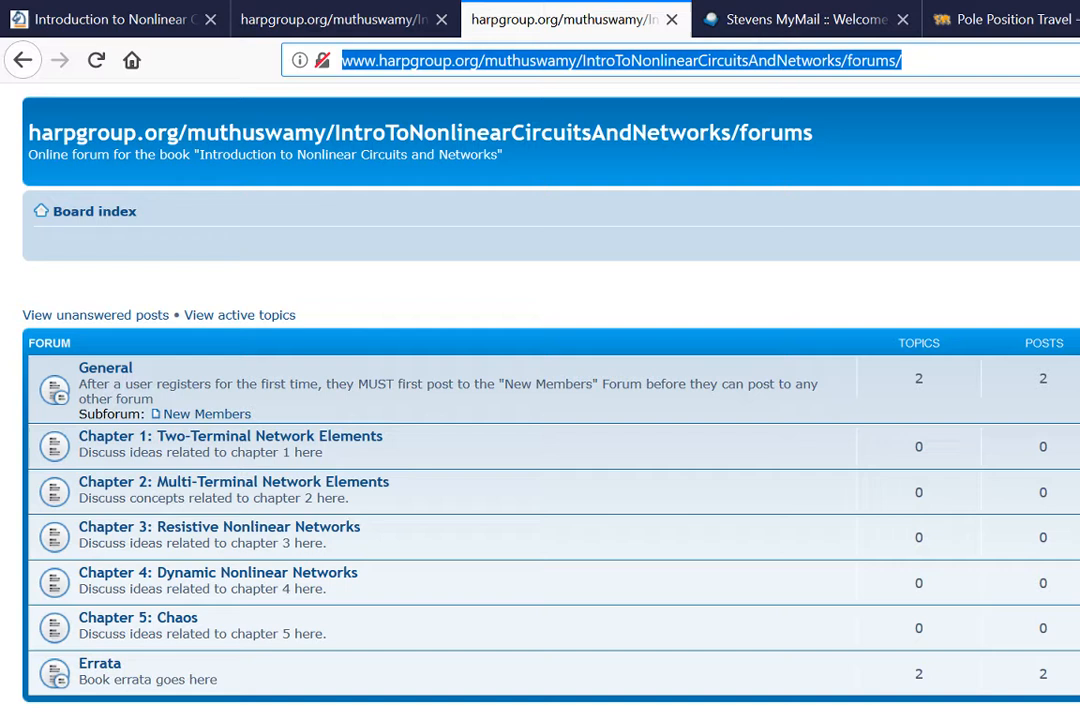
- Select and copy the Introduction to Nonlinear Circuits and Networks forum URL
{"action": "double_click", "coordinate": [714, 60]}
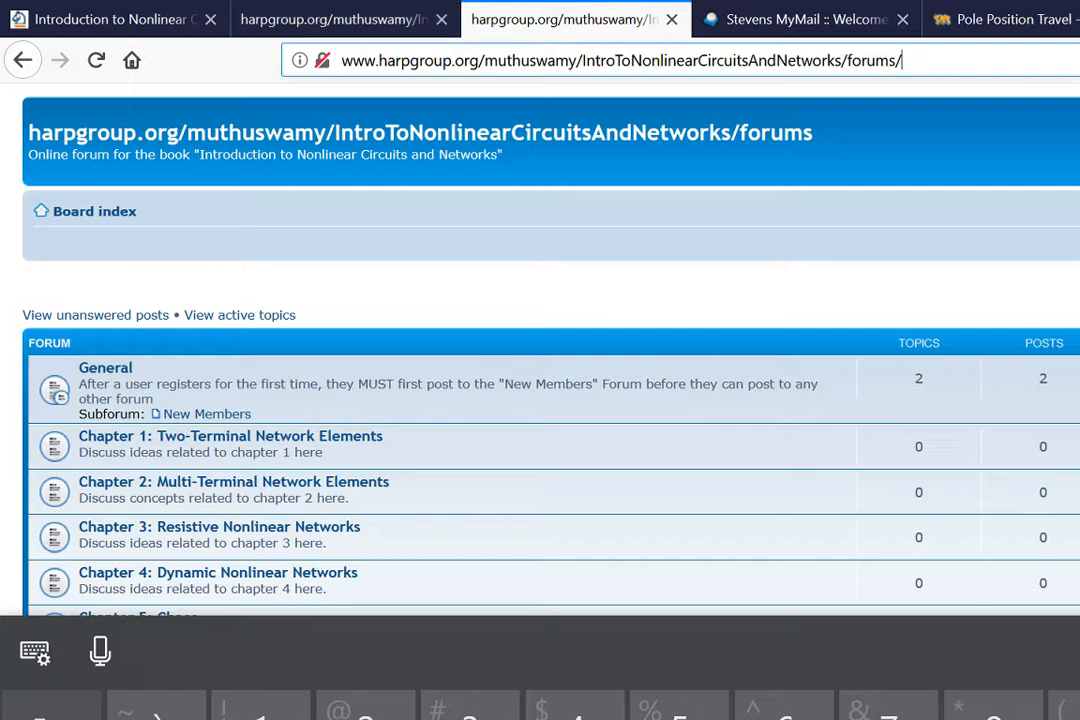
{"action": "right_click", "coordinate": [620, 60]}
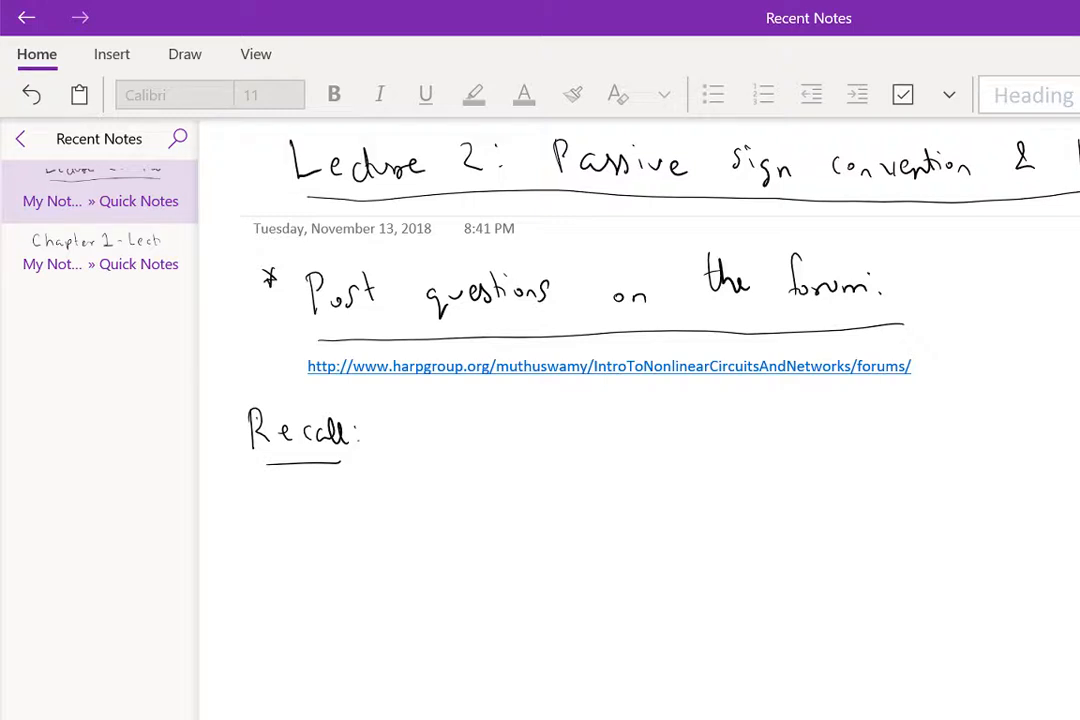
- Handwrite 'Recall: We stopped at sign conventions… black-boxes from Fig. 1.3' below the link
{"action": "left_click_drag", "start_coordinate": [410, 415], "coordinate": [435, 440]}
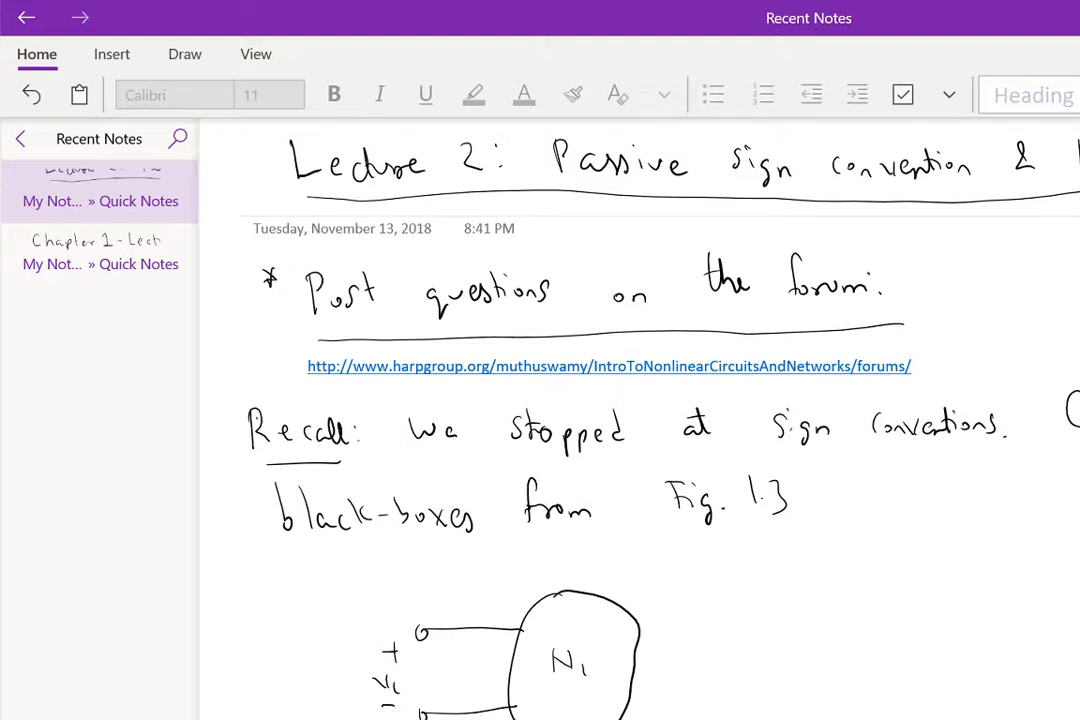
- Ink current arrow i1, the second N1 black-box figure and terminal label 'a'
{"action": "left_click_drag", "start_coordinate": [430, 628], "coordinate": [485, 628]}
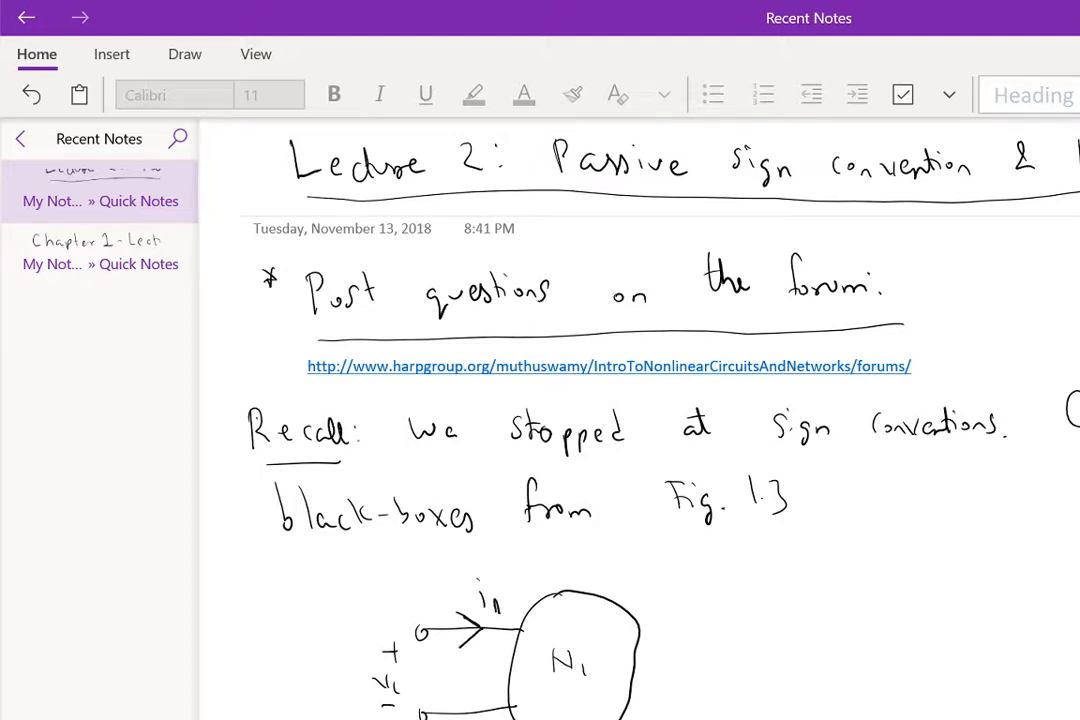
{"action": "left_click_drag", "start_coordinate": [850, 610], "coordinate": [940, 700]}
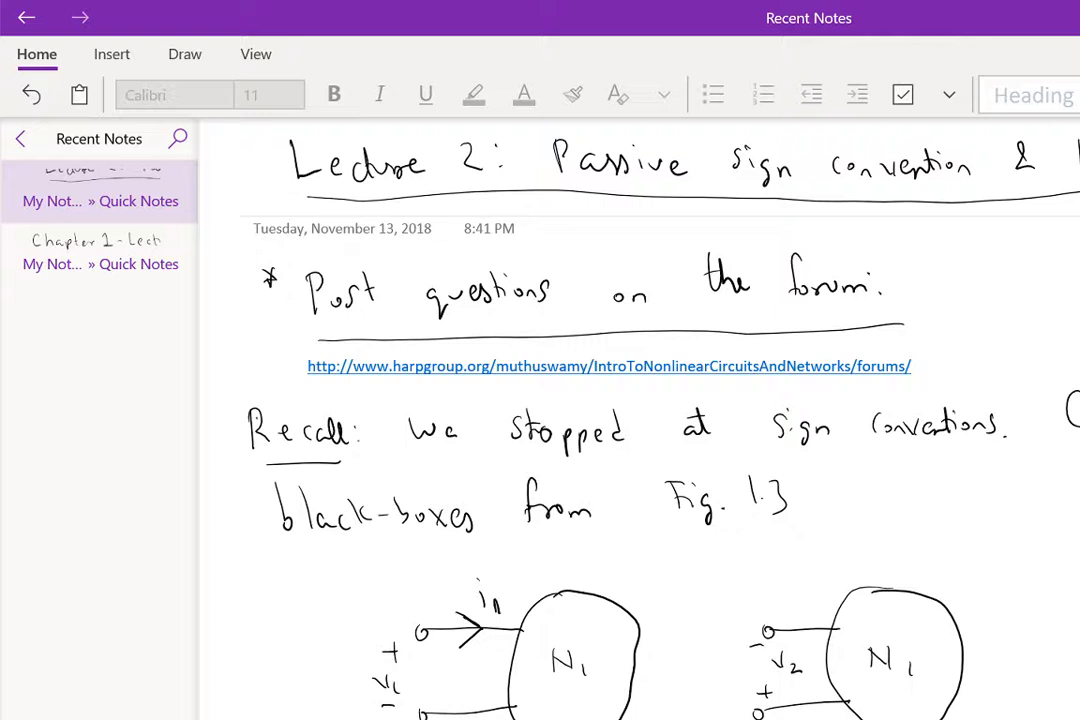
{"action": "type", "text": "a"}
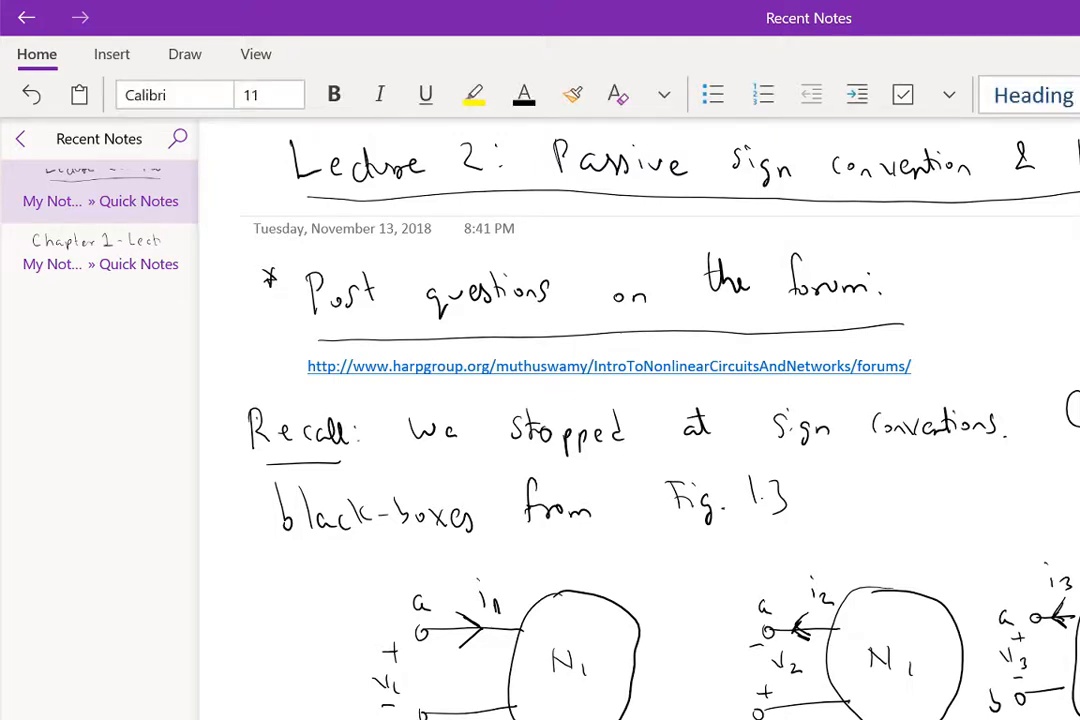
{"action": "scroll", "scroll_direction": "down", "scroll_amount": 3}
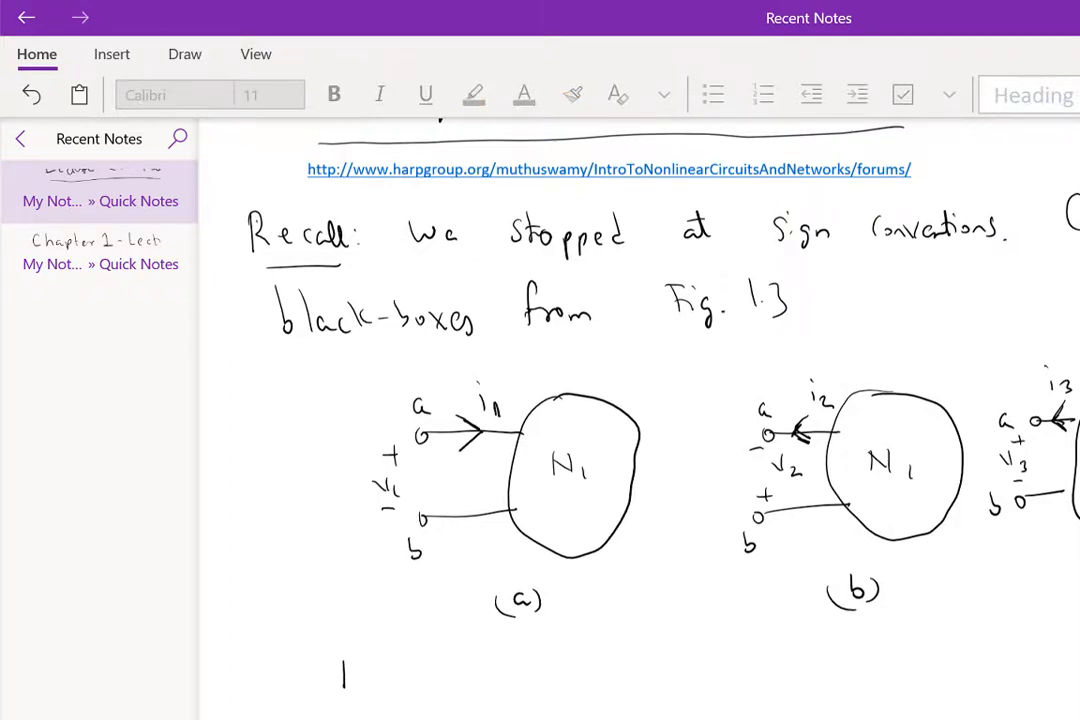
- Handwrite note '(1) Historically, current was considered…' and begin the 'Defn. 1.2' heading
{"action": "type", "text": "(1) H."}
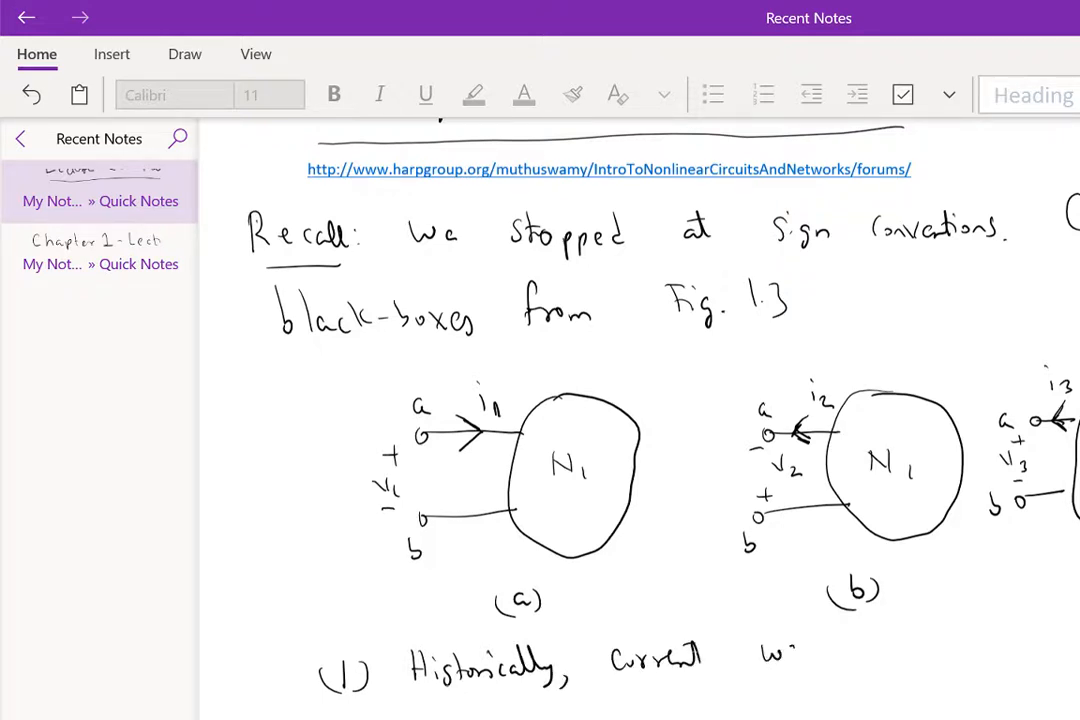
{"action": "type", "text": "was considered t"}
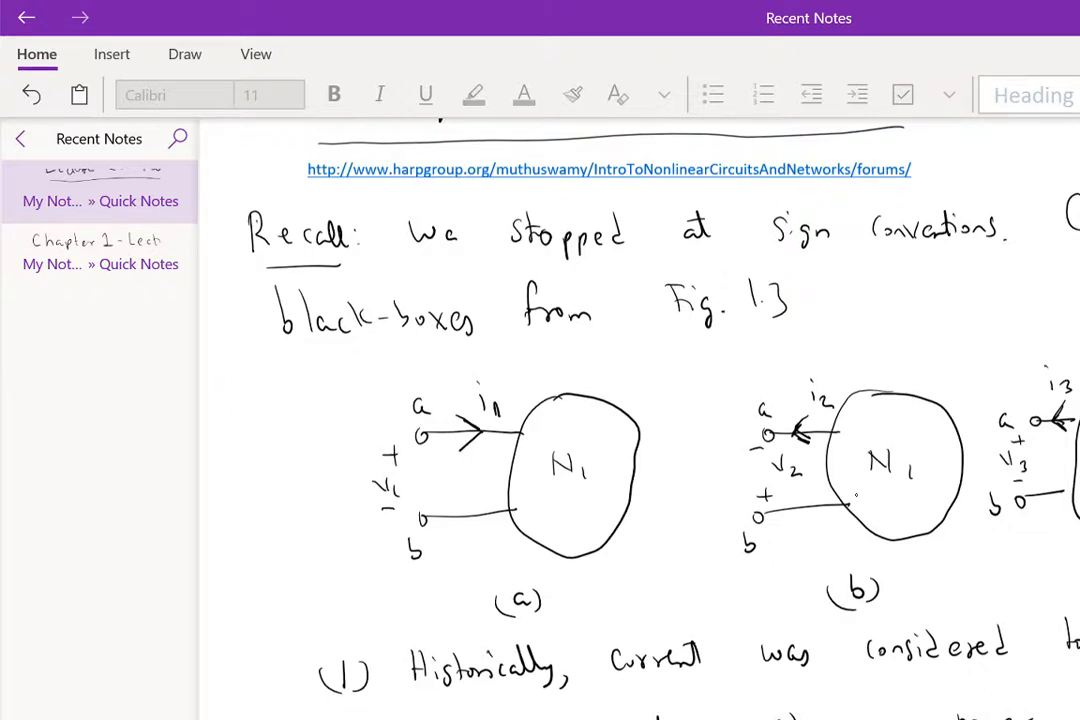
{"action": "scroll", "scroll_direction": "down", "scroll_amount": 3}
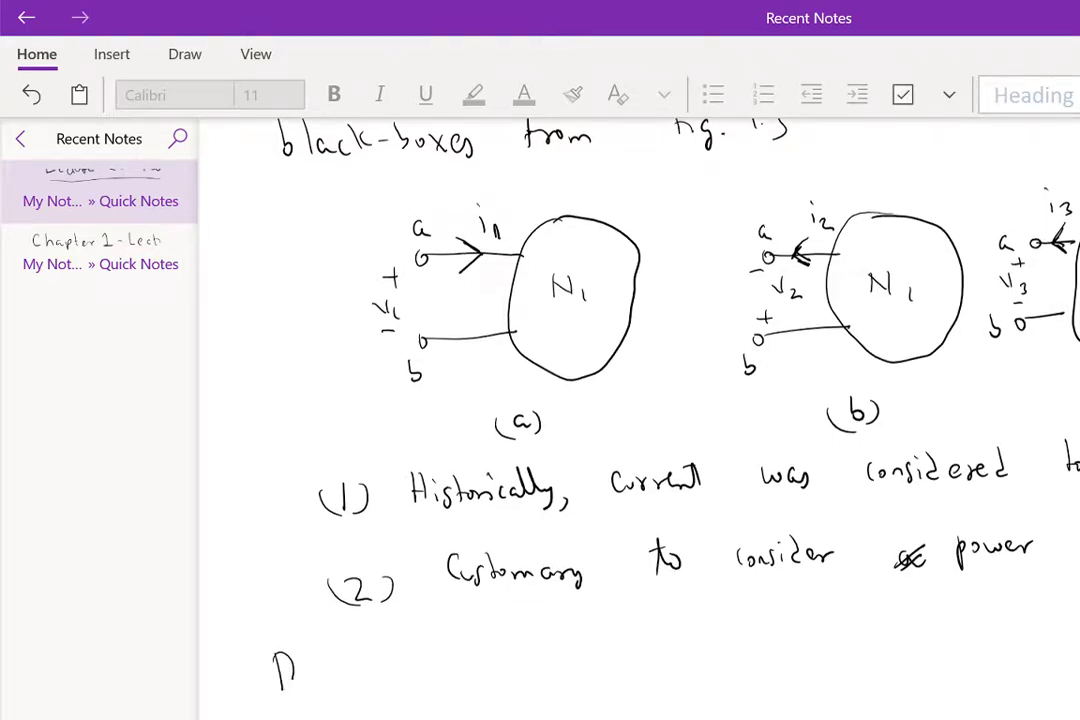
{"action": "type", "text": "Defn. 1.2: (Associated"}
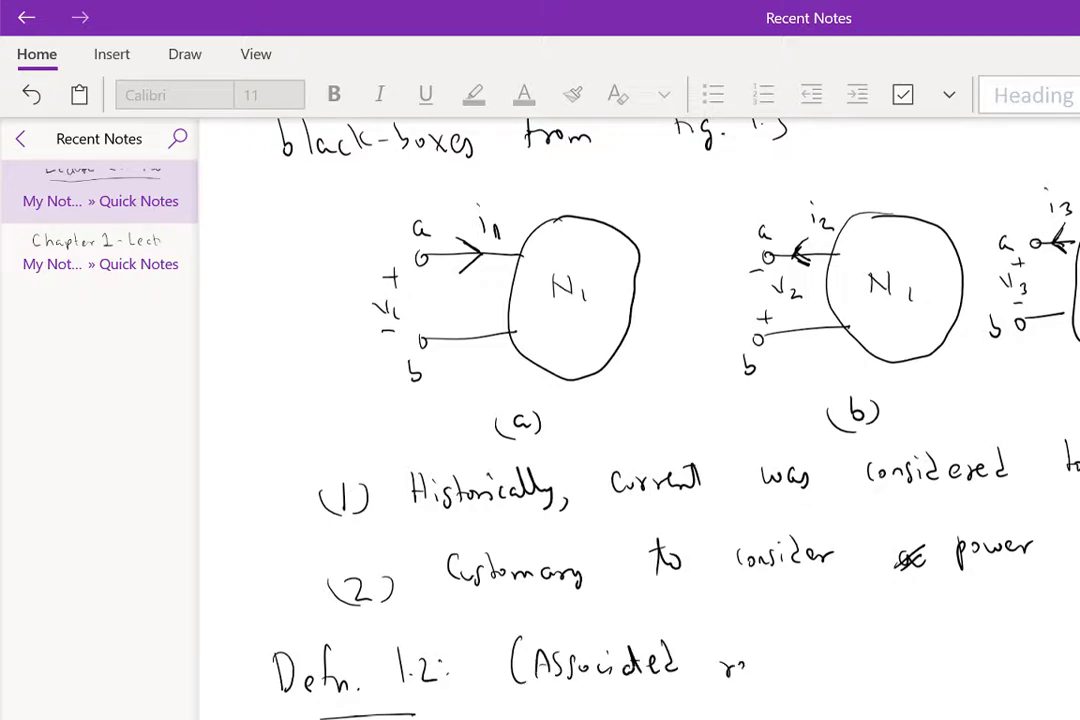
- Handwrite 'reference direction' after 'Defn. 1.2: (Associated' and underline the heading
{"action": "type", "text": "reference direction co"}
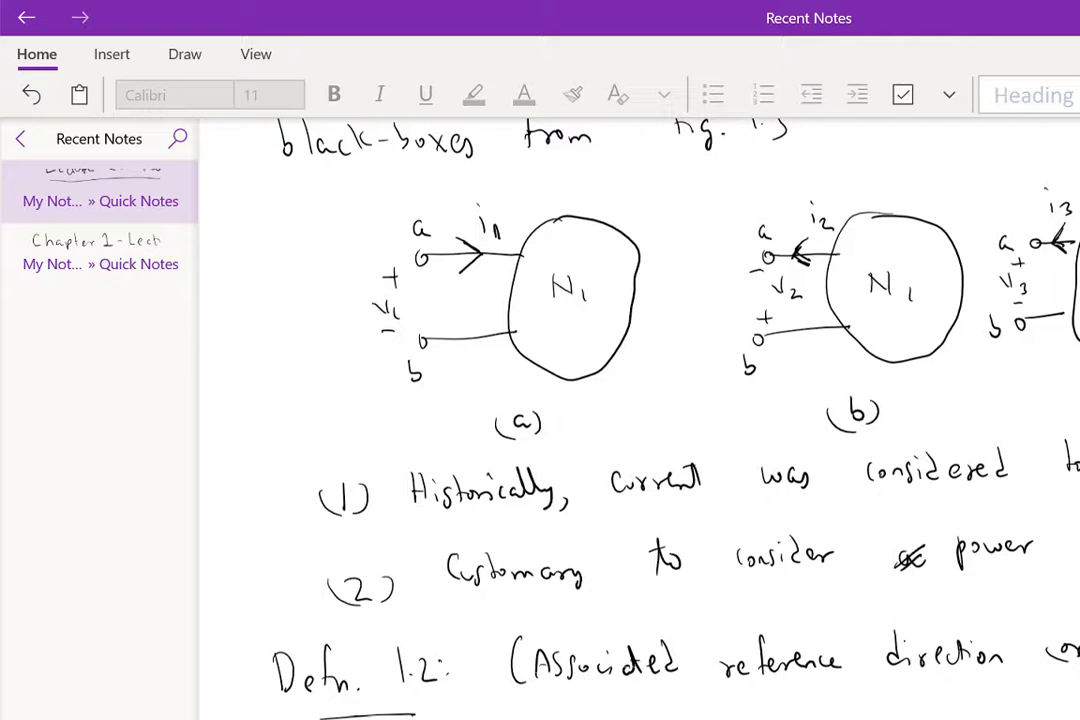
{"action": "left_click_drag", "start_coordinate": [560, 695], "coordinate": [1070, 685]}
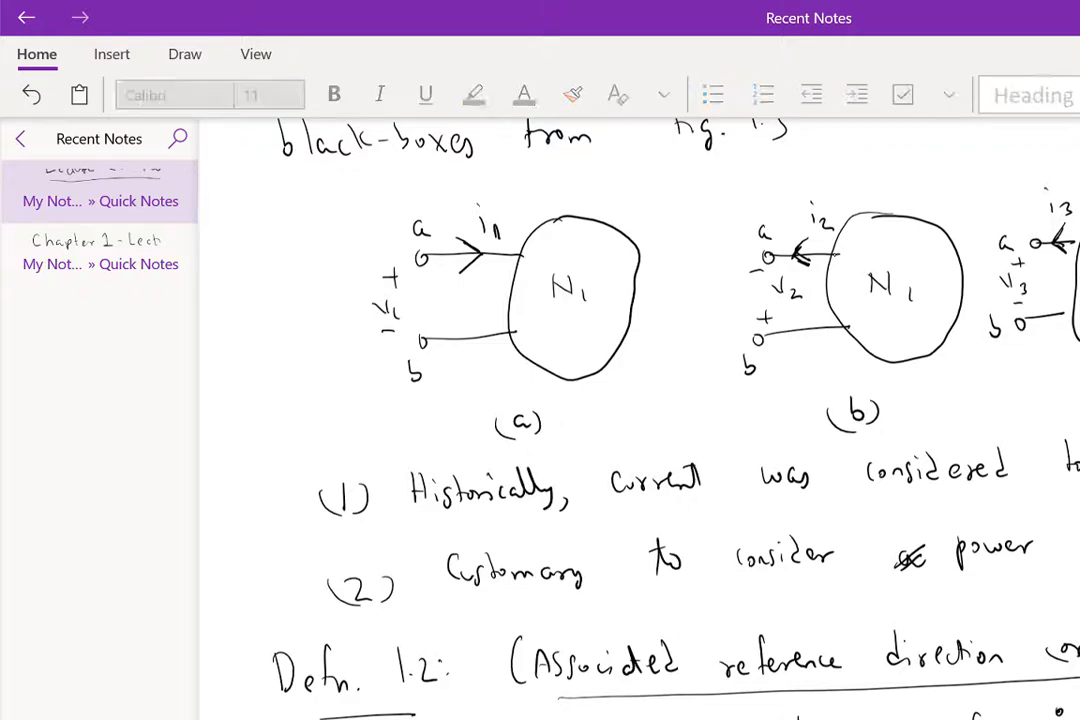
- Handwrite the Defn. 1.2 statement that a +ve sign relates voltage to current
{"action": "scroll", "scroll_direction": "down", "scroll_amount": 3}
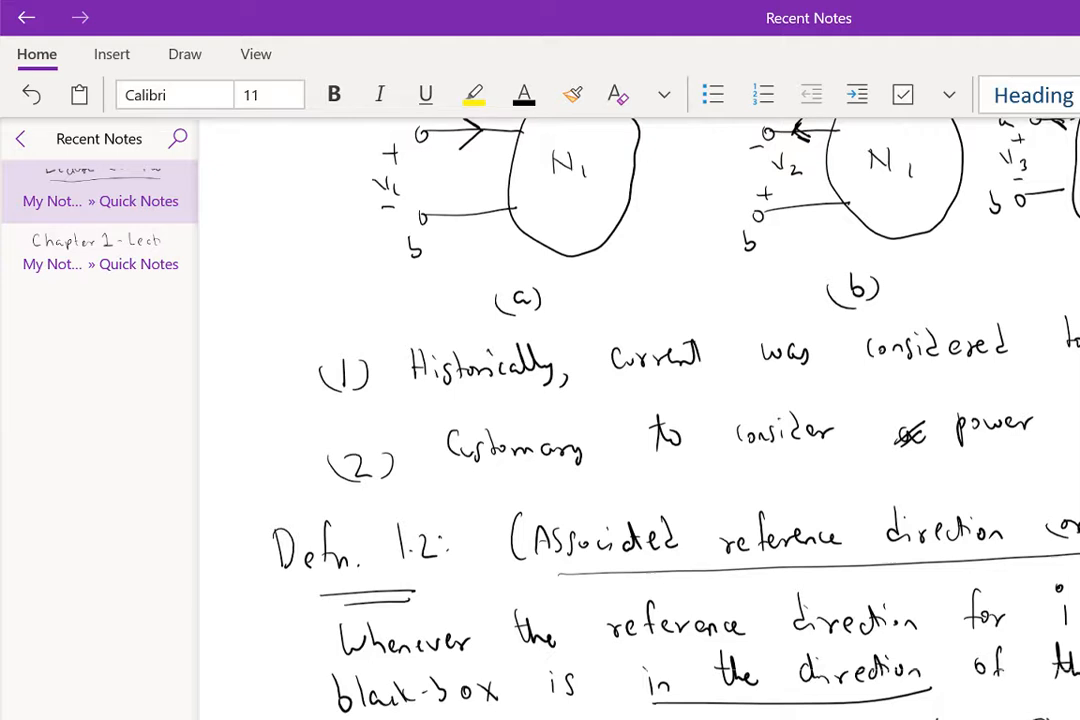
{"action": "scroll", "scroll_direction": "down", "scroll_amount": 3}
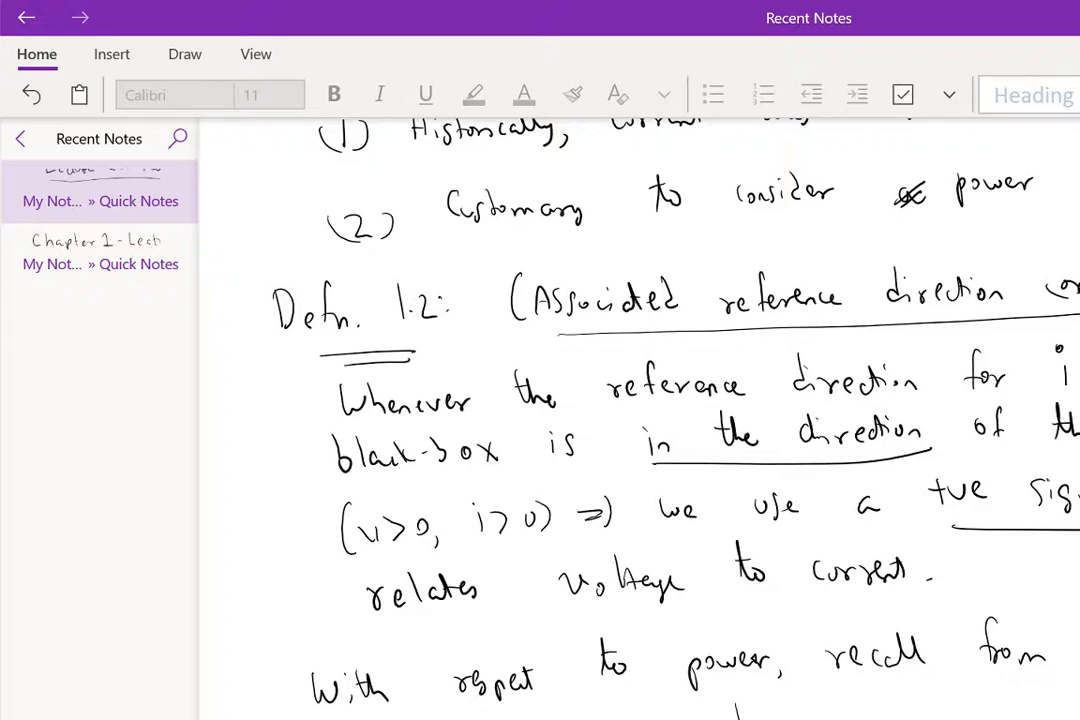
- Write p = dw/dt = (dw/dq)(dq/dt), box p = +v·i, and note 'Unit of power: Watt'
{"action": "scroll", "scroll_direction": "down", "scroll_amount": 3}
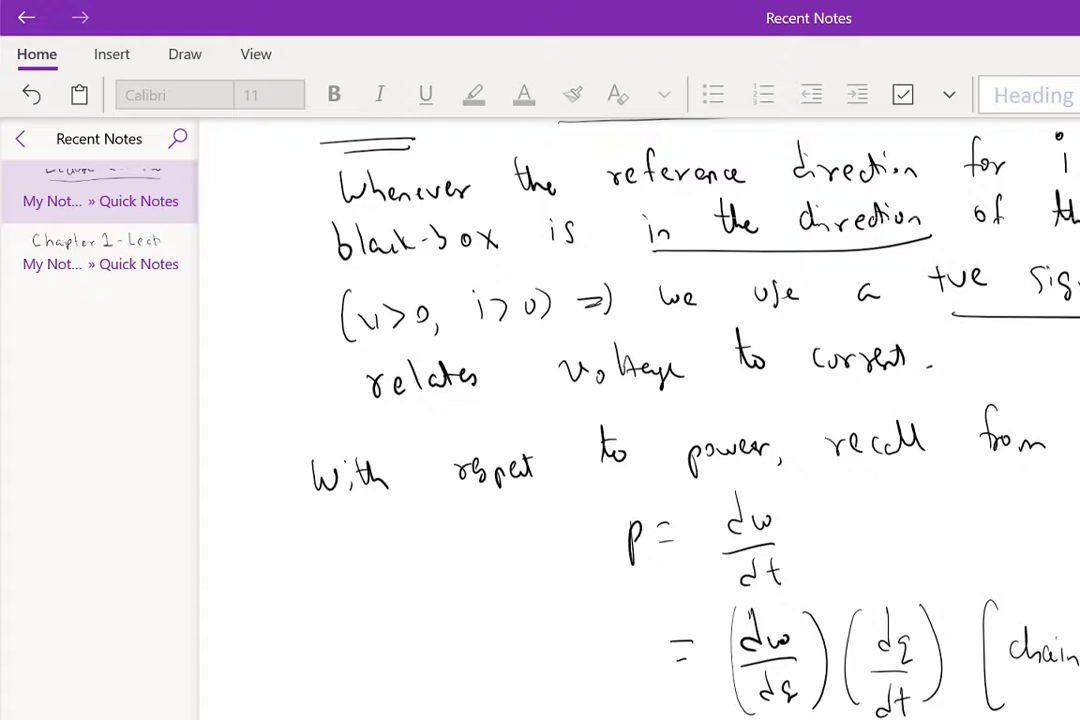
{"action": "scroll", "scroll_direction": "down", "scroll_amount": 3}
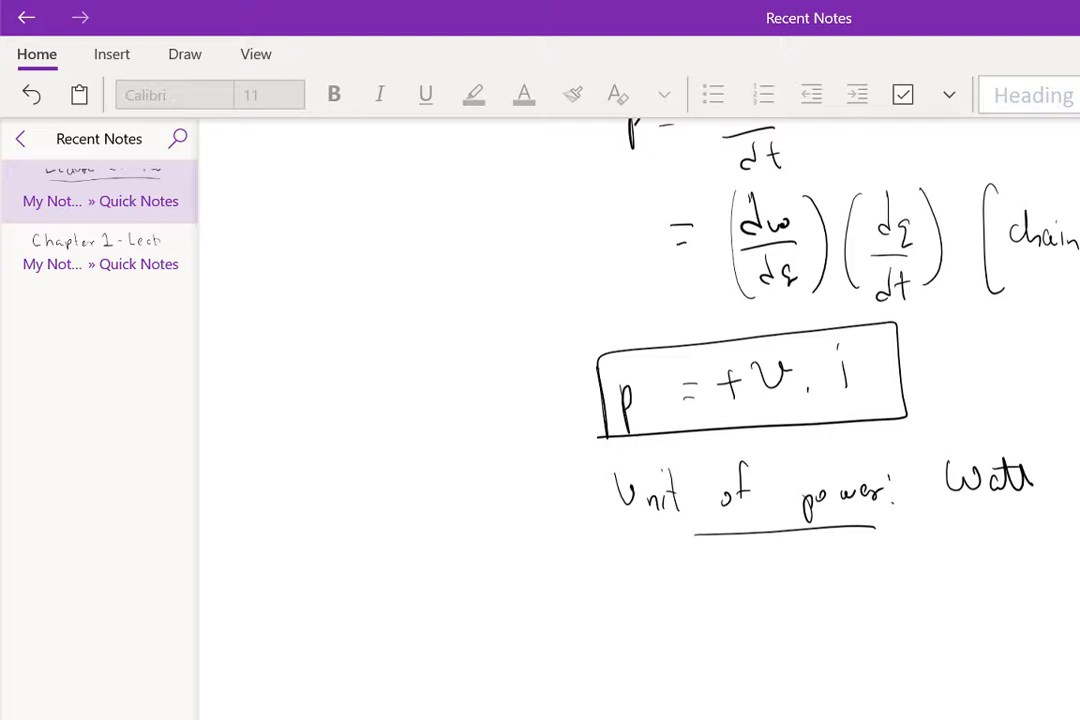
- Handwrite the 'Laws of interconnection' heading at the left margin below the power notes
{"action": "left_click_drag", "start_coordinate": [285, 600], "coordinate": [350, 615]}
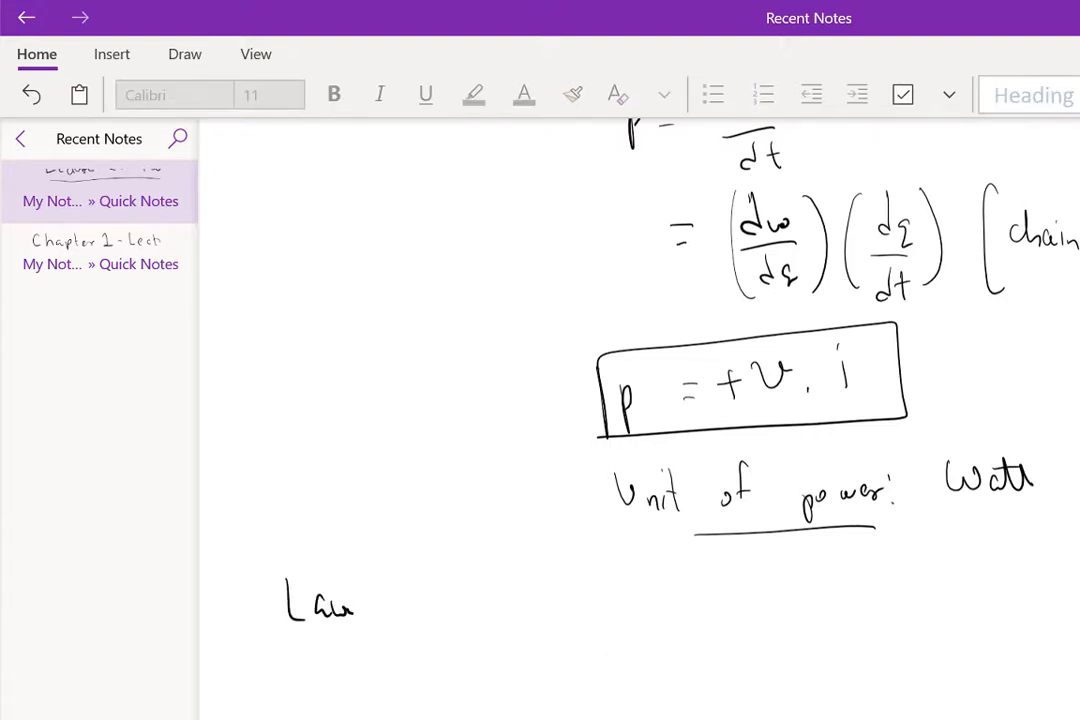
{"action": "type", "text": "Laws of inter"}
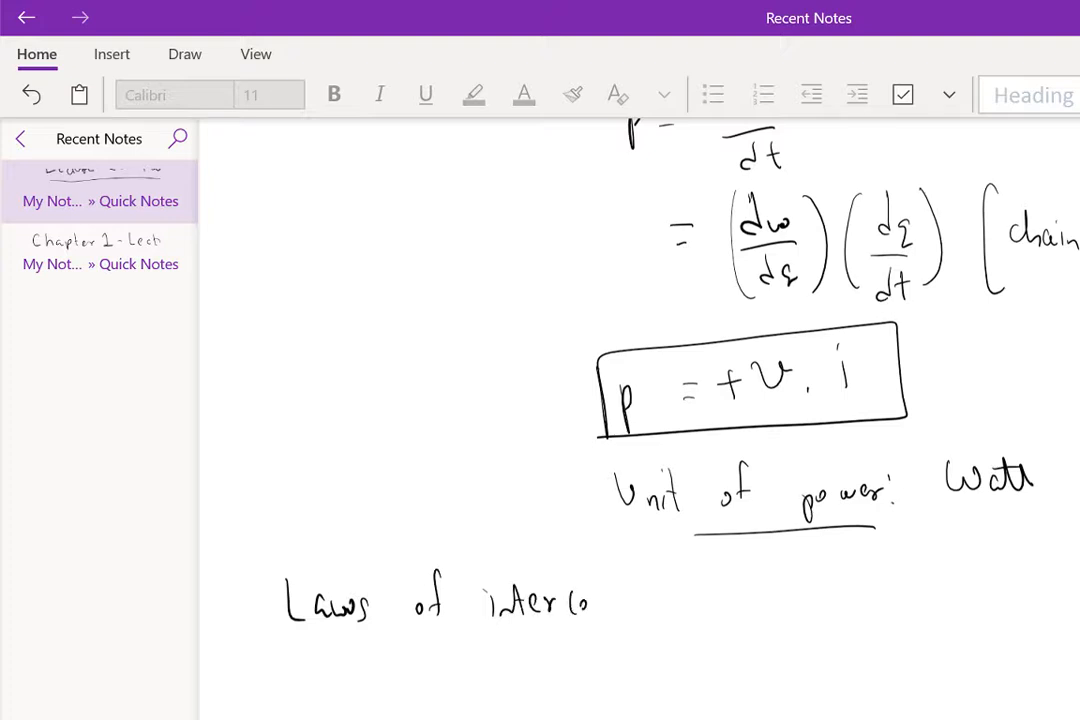
{"action": "type", "text": "connection"}
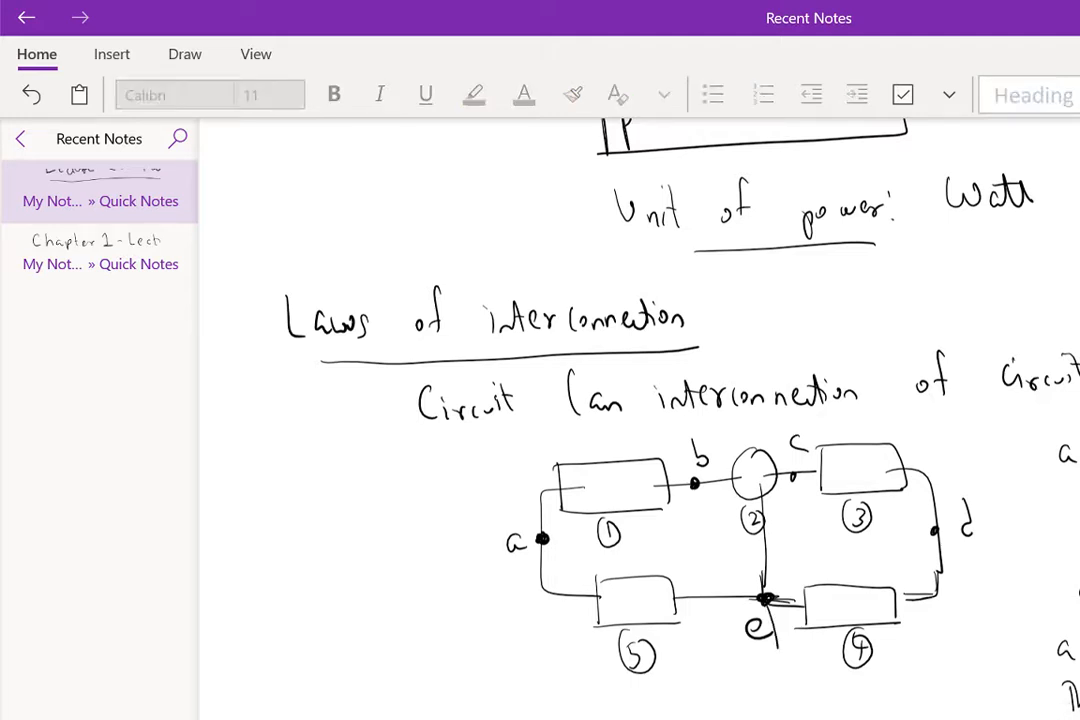
- Draw a ground symbol beneath node e of the circuit sketch
{"action": "left_click_drag", "start_coordinate": [760, 620], "coordinate": [790, 660]}
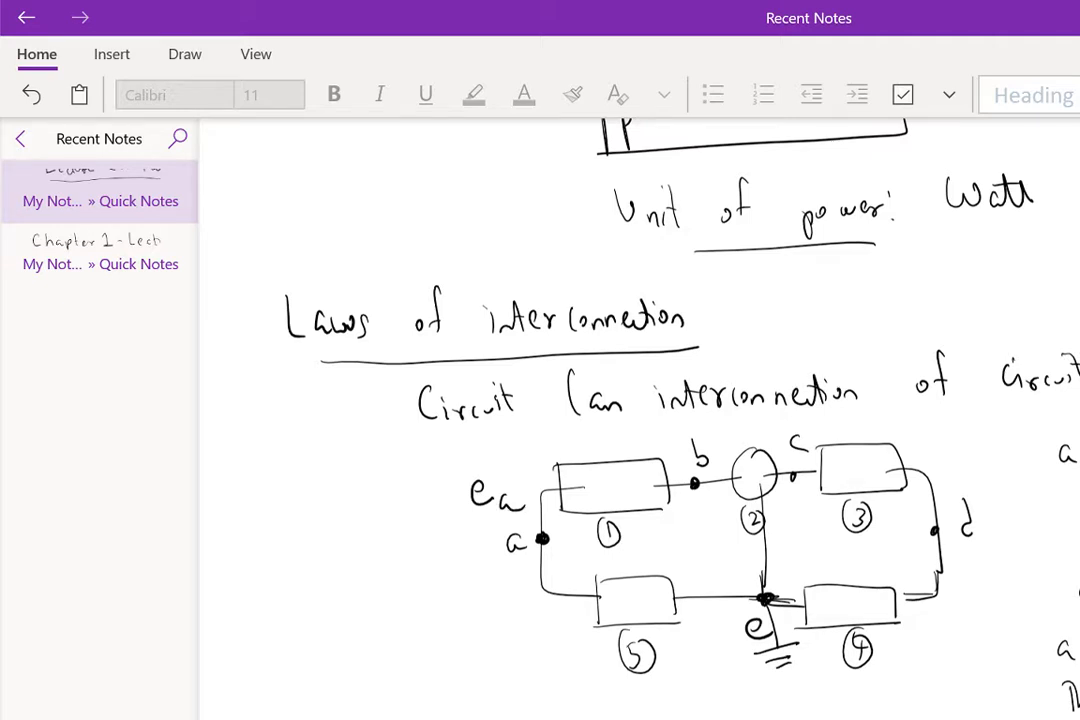
{"action": "scroll", "scroll_direction": "down", "scroll_amount": 3}
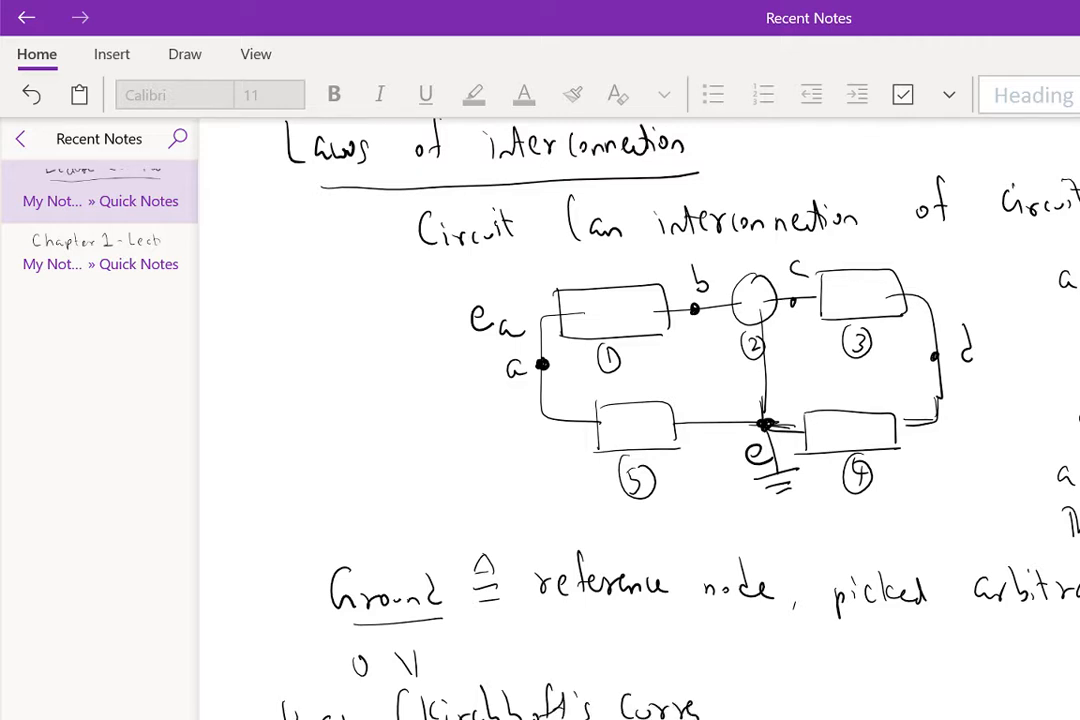
- Handwrite 'Gaussian surface ≙ two-sided surface' beneath the Kirchhoff's Current Law heading
{"action": "type", "text": "law"}
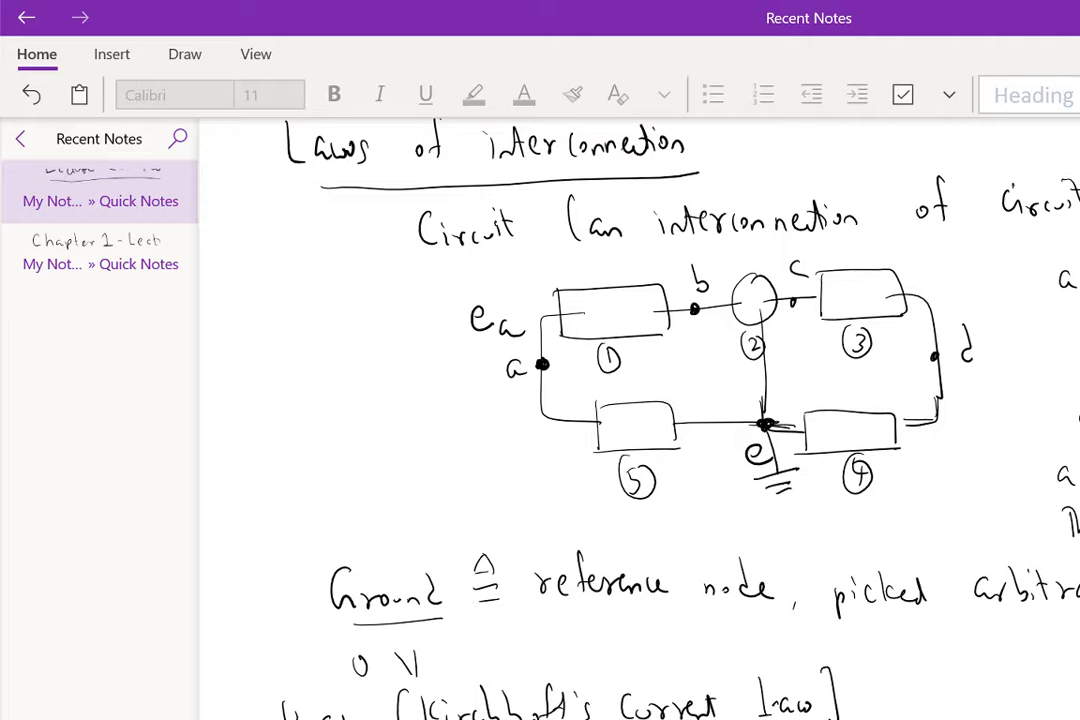
{"action": "scroll", "scroll_direction": "down", "scroll_amount": 3}
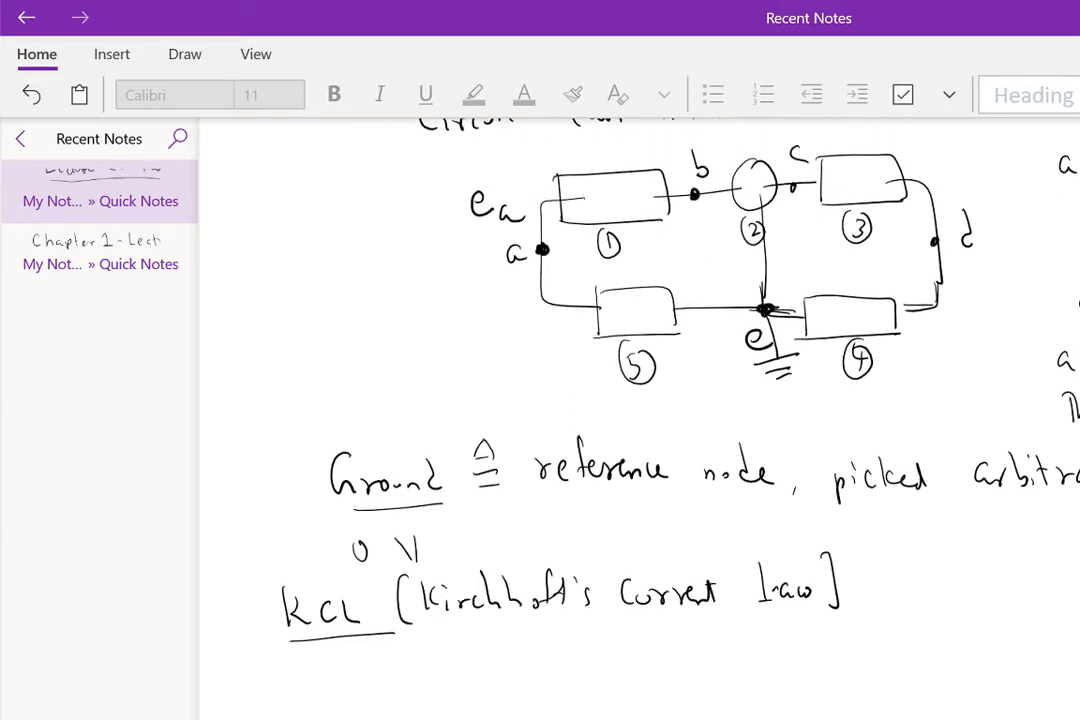
{"action": "type", "text": "Gaussian surface ≜"}
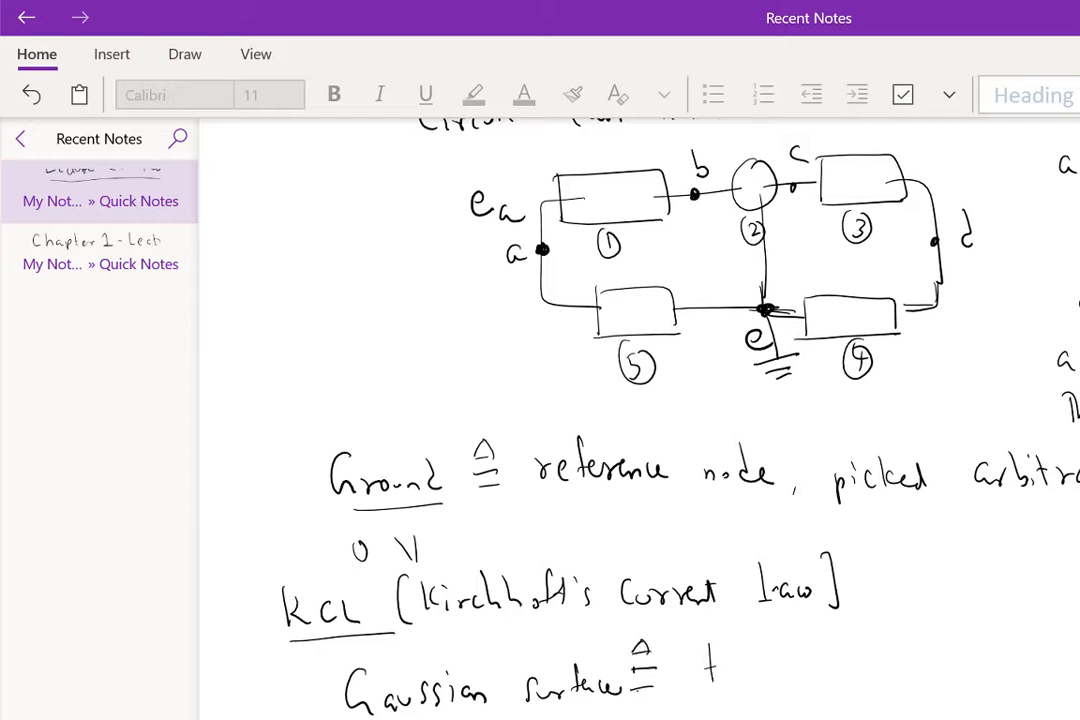
{"action": "type", "text": "two-sided"}
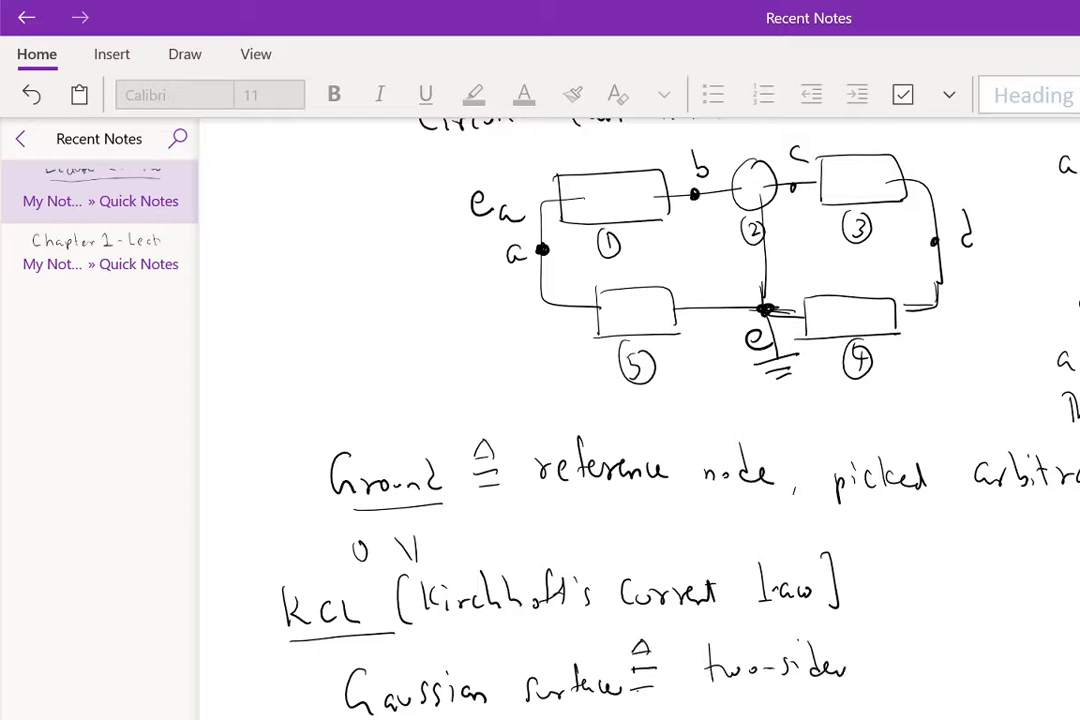
{"action": "type", "text": "Surface th"}
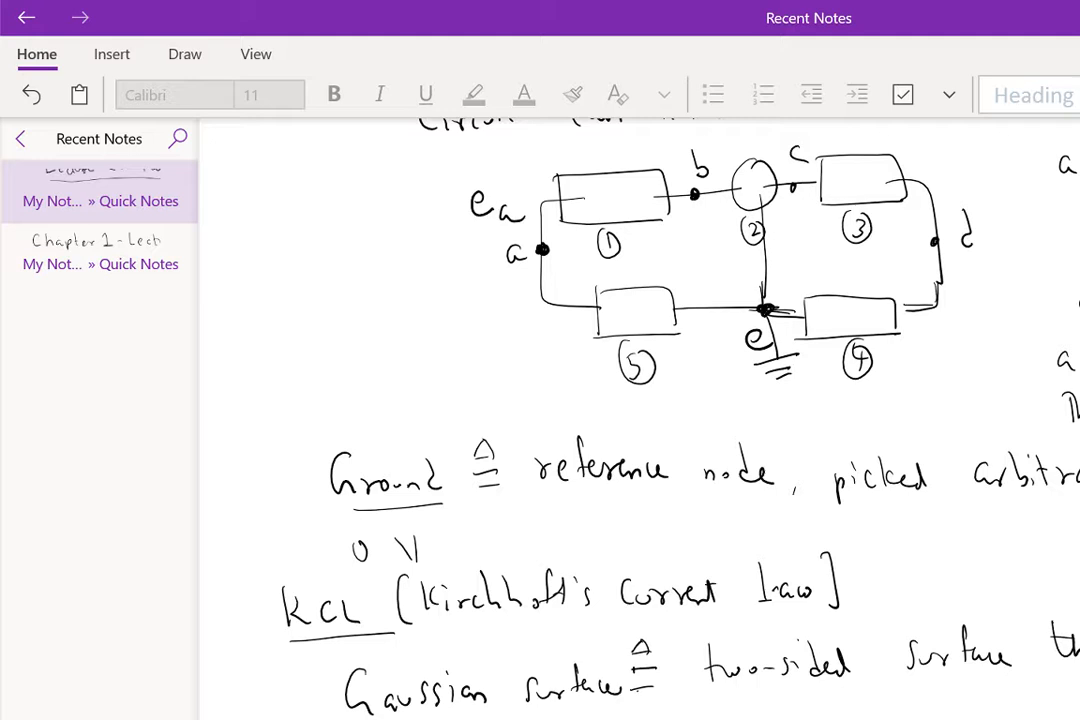
- Sketch the circuit again below the definition: top element, lower-left element and bottom branch wires
{"action": "scroll", "scroll_direction": "down", "scroll_amount": 3}
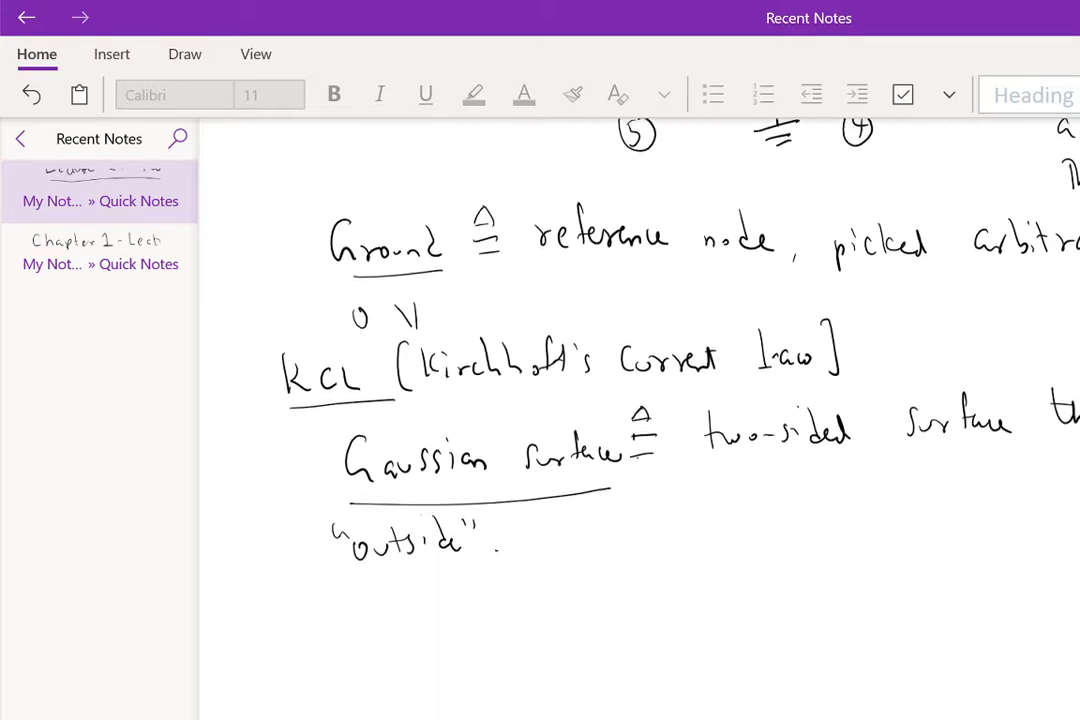
{"action": "scroll", "scroll_direction": "down", "scroll_amount": 3}
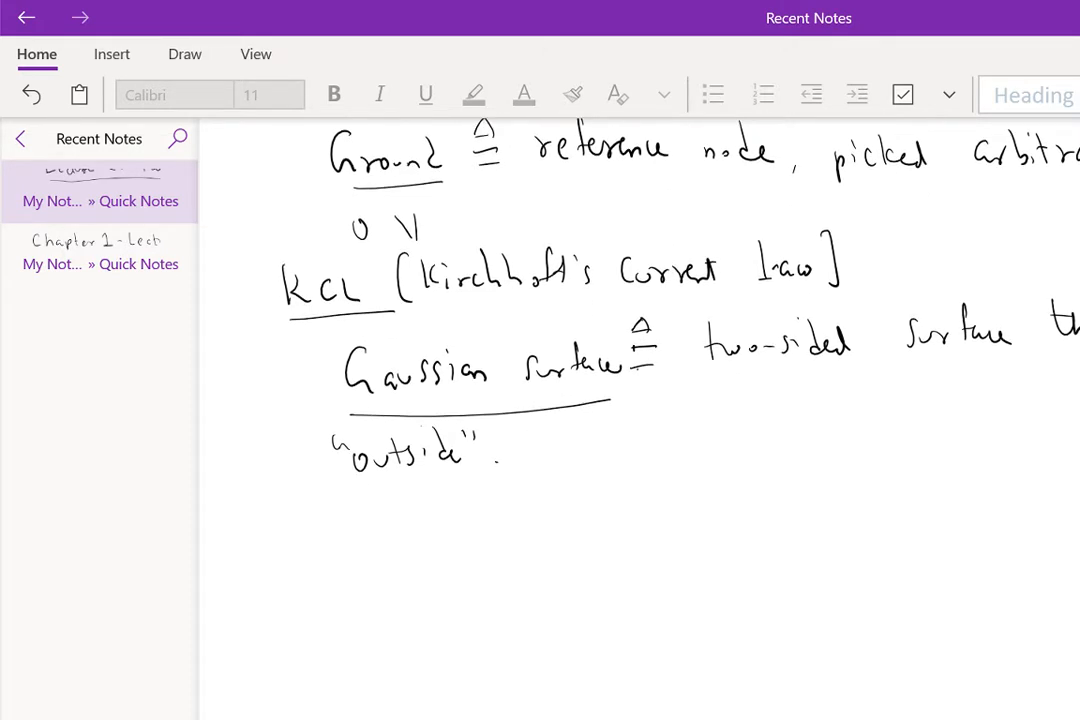
{"action": "left_click_drag", "start_coordinate": [560, 515], "coordinate": [700, 555]}
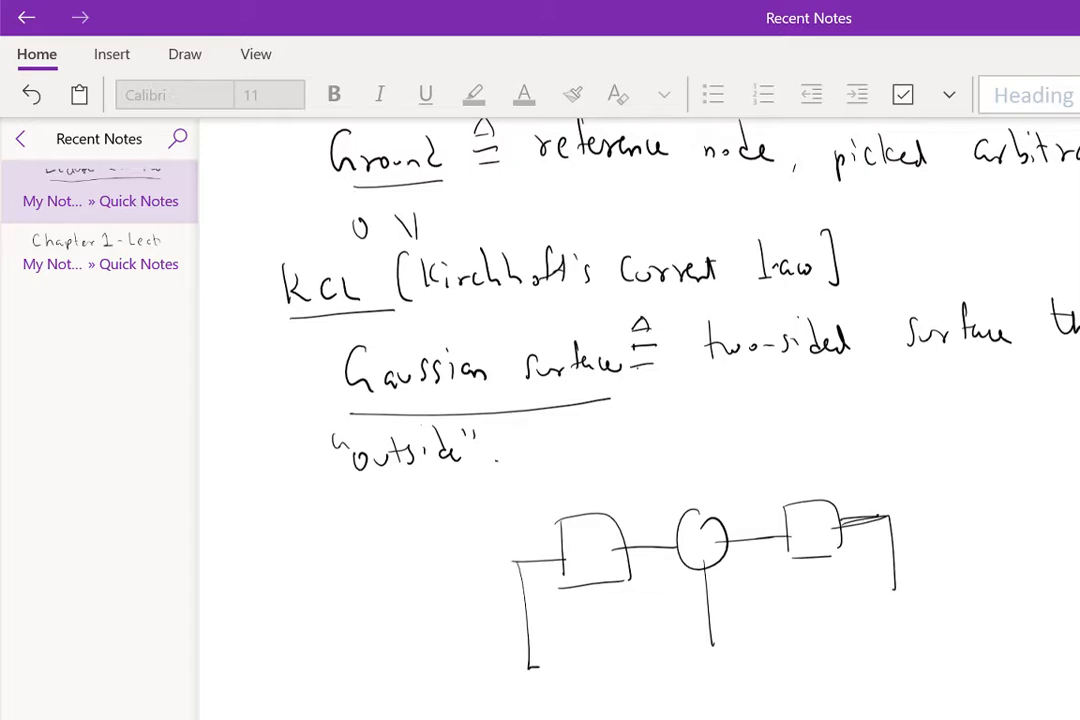
{"action": "left_click_drag", "start_coordinate": [520, 580], "coordinate": [715, 660]}
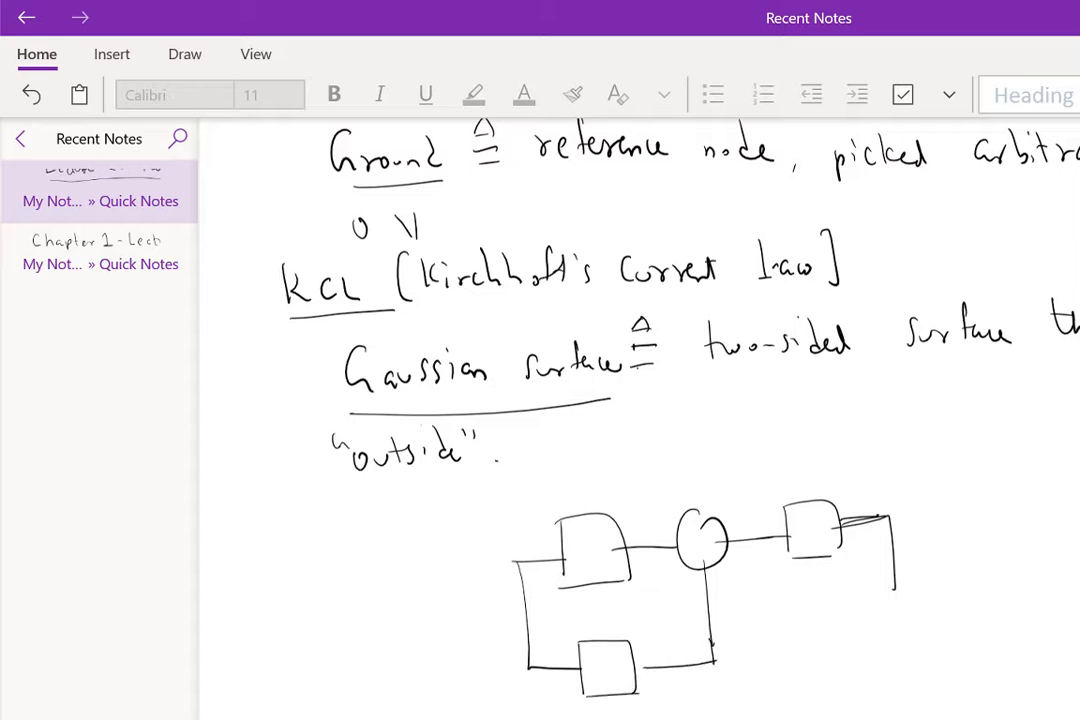
{"action": "left_click_drag", "start_coordinate": [712, 665], "coordinate": [875, 648]}
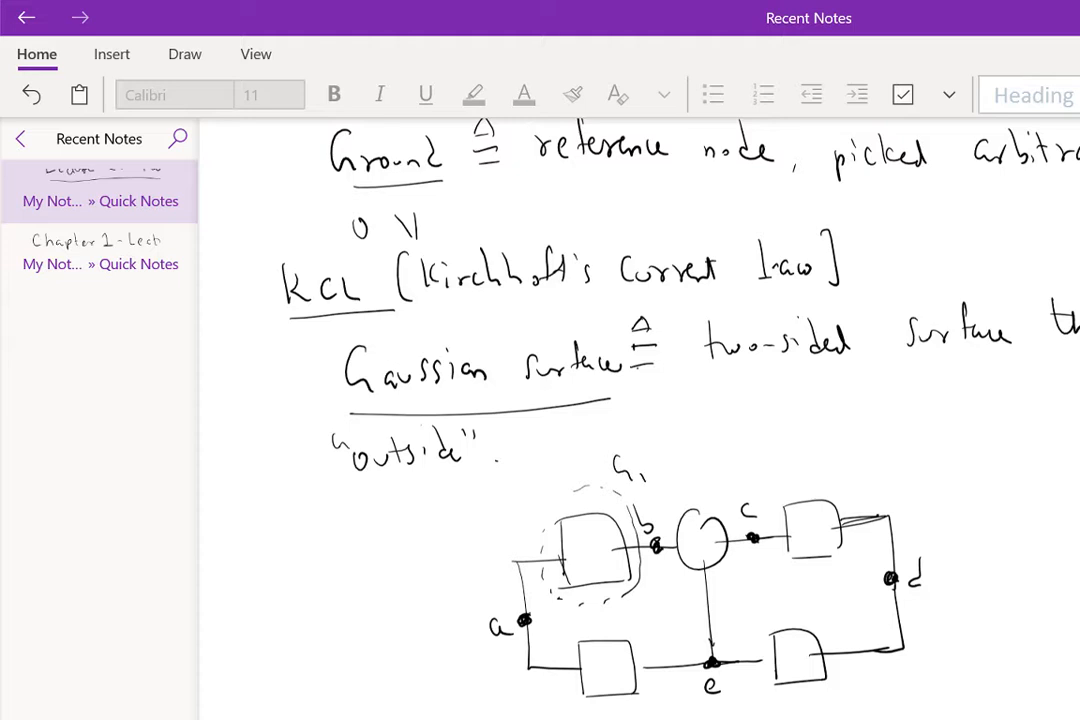
{"action": "mouse_move", "coordinate": [640, 478]}
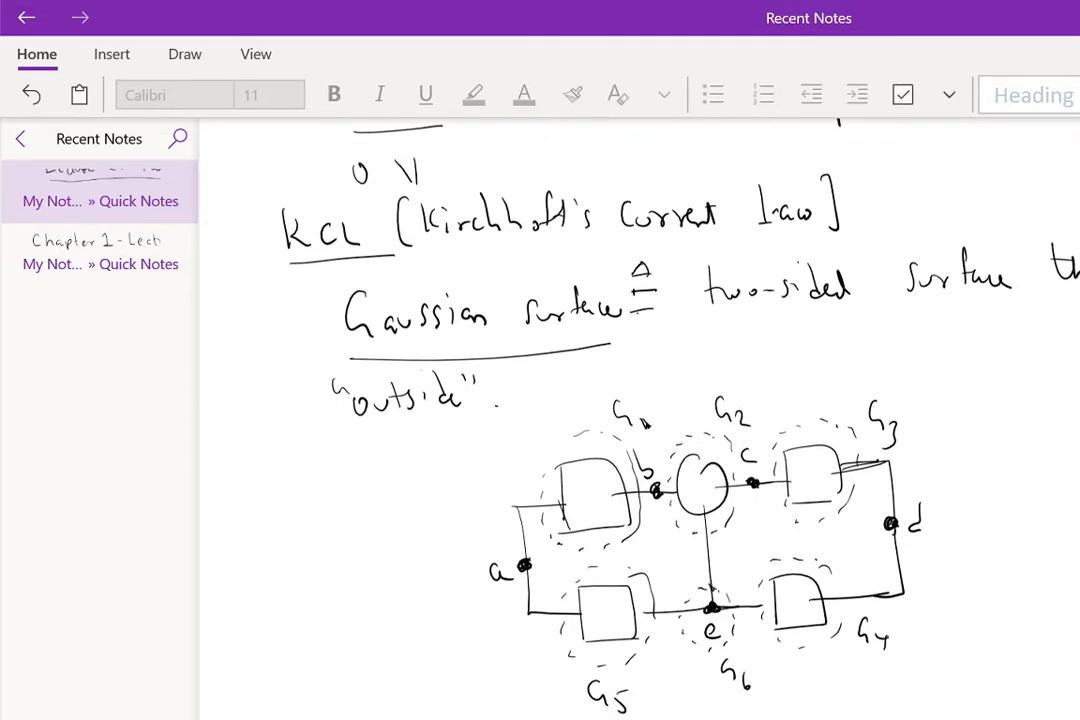
{"action": "scroll", "scroll_direction": "down", "scroll_amount": 3}
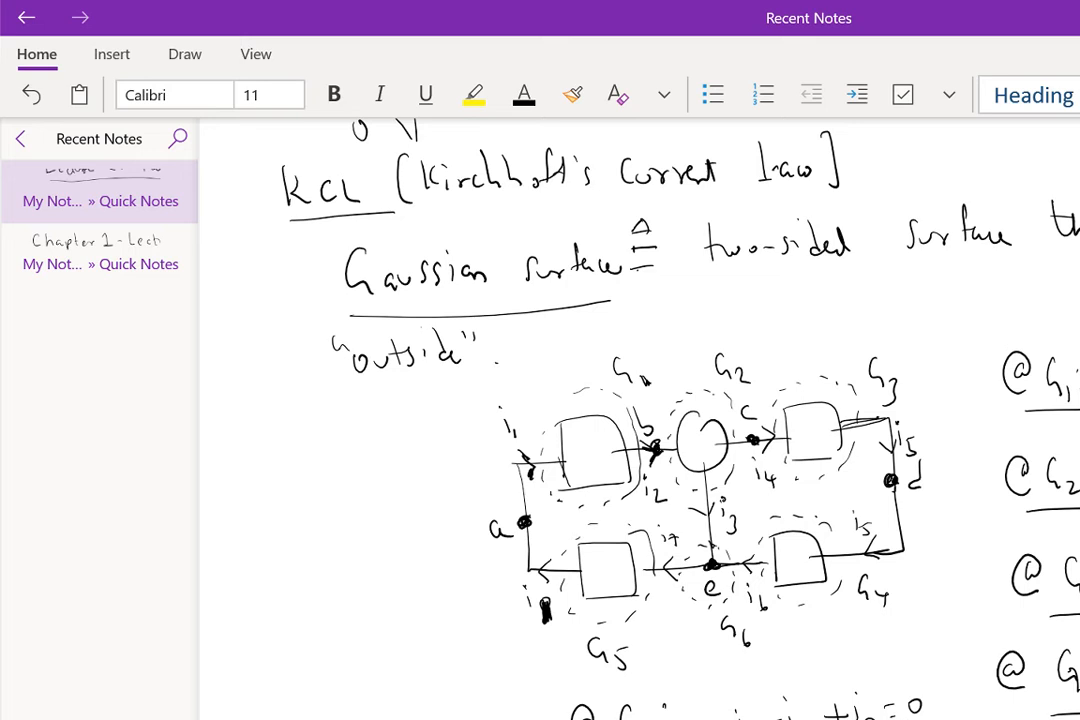
{"action": "mouse_move", "coordinate": [239, 480]}
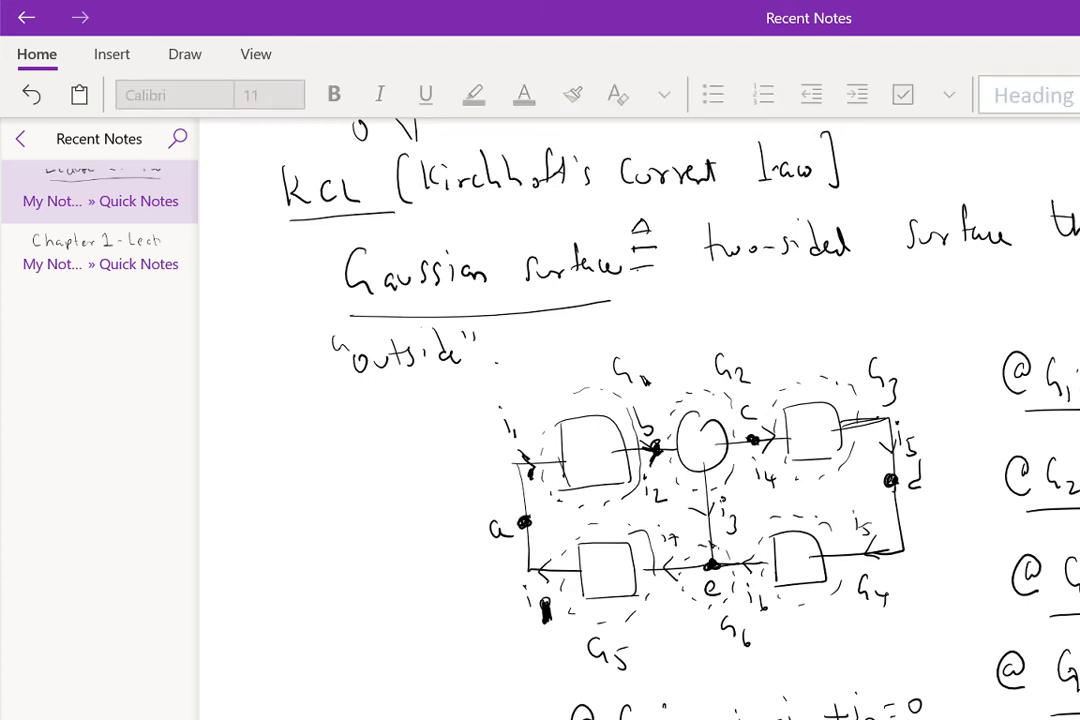
{"action": "scroll", "scroll_direction": "down", "scroll_amount": 3}
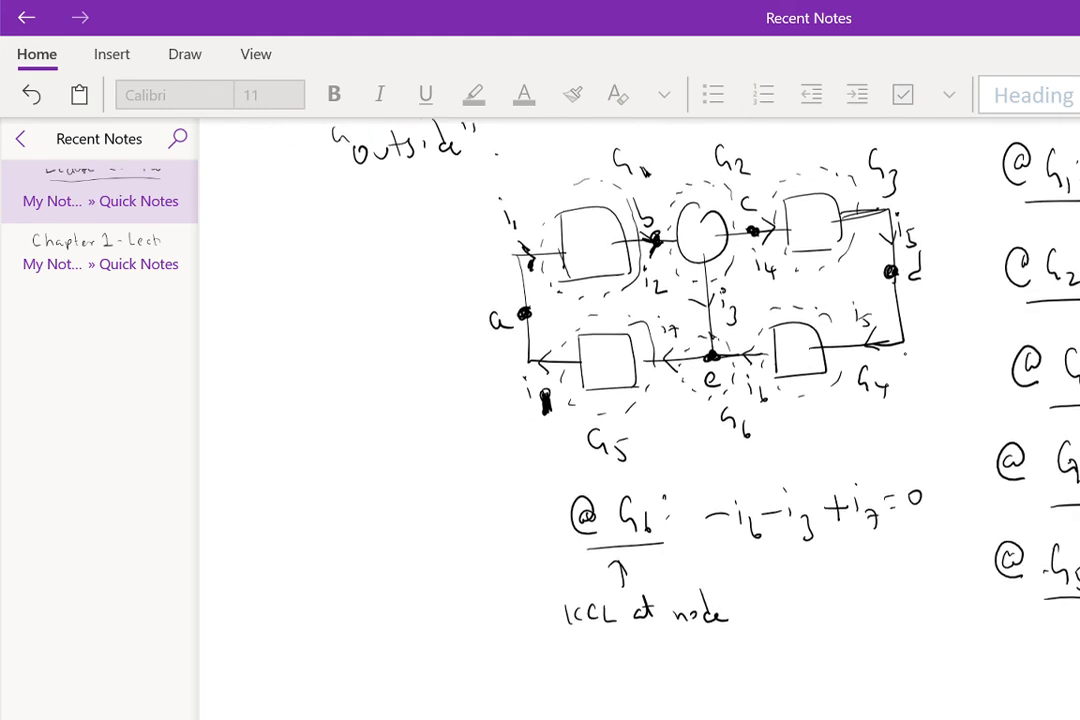